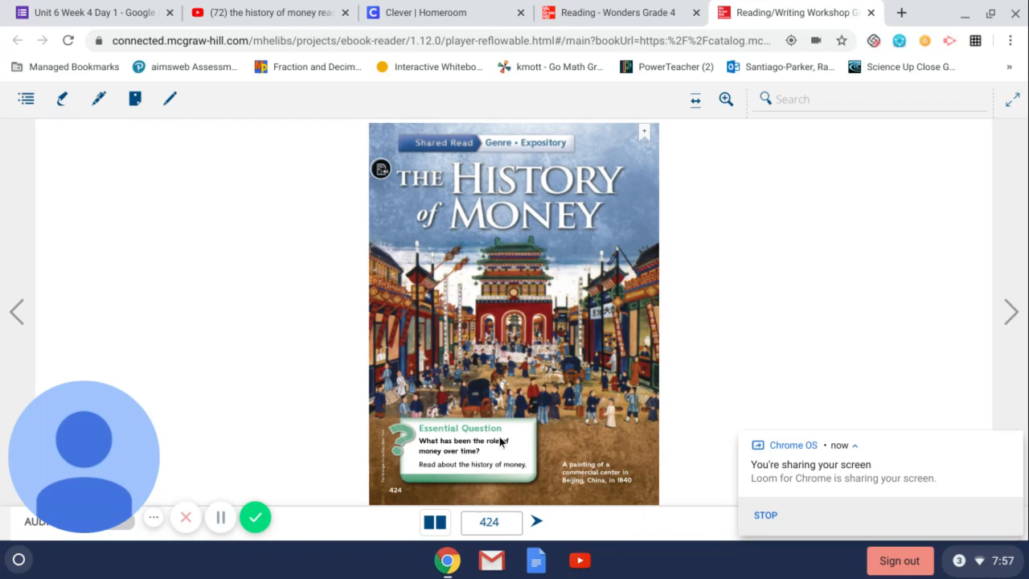
mouse_move(978, 312)
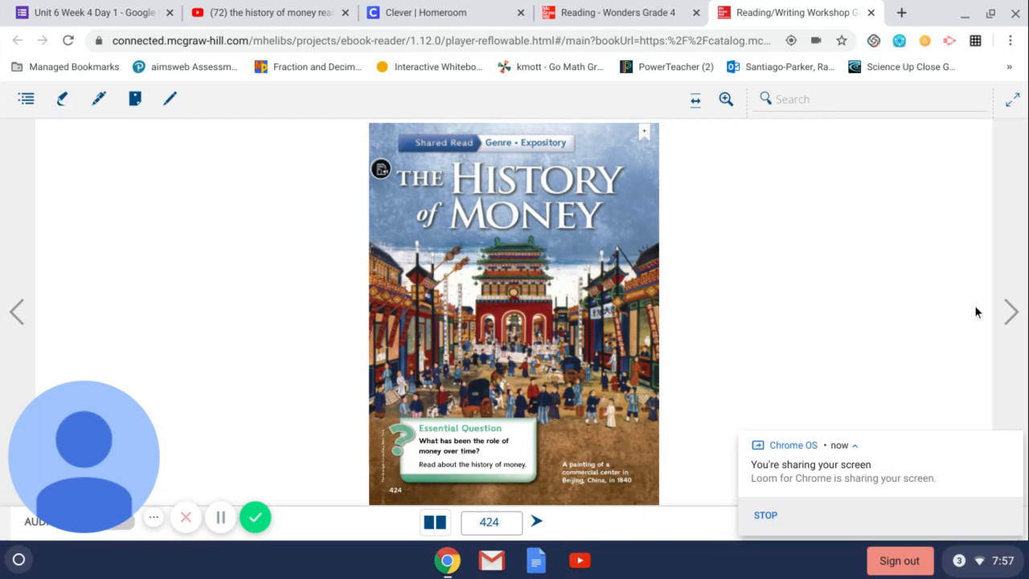
mouse_move(1012, 312)
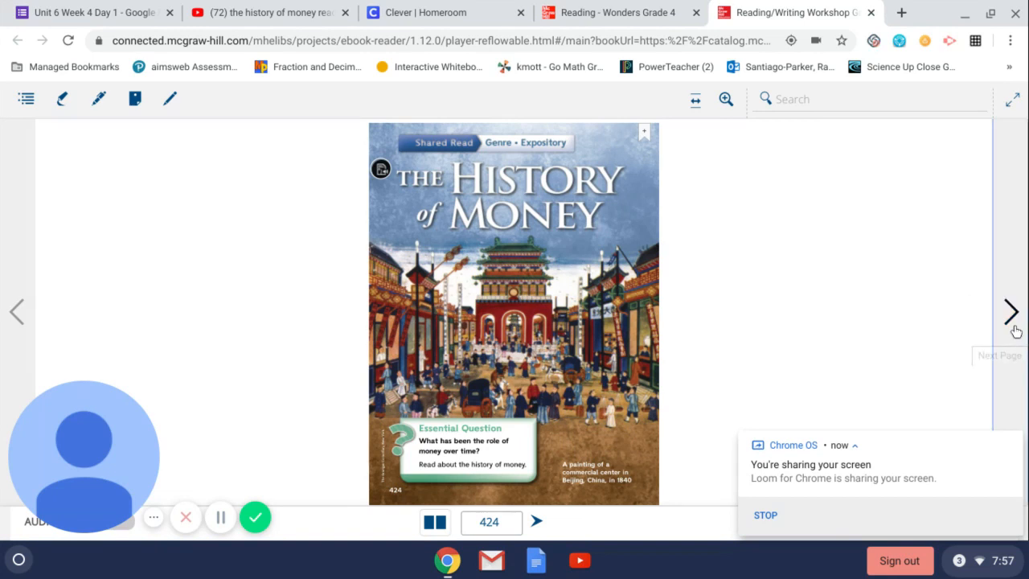
Advance from page 424 to page 425, showing the Bartering and Early Currency sections.
left_click(1012, 312)
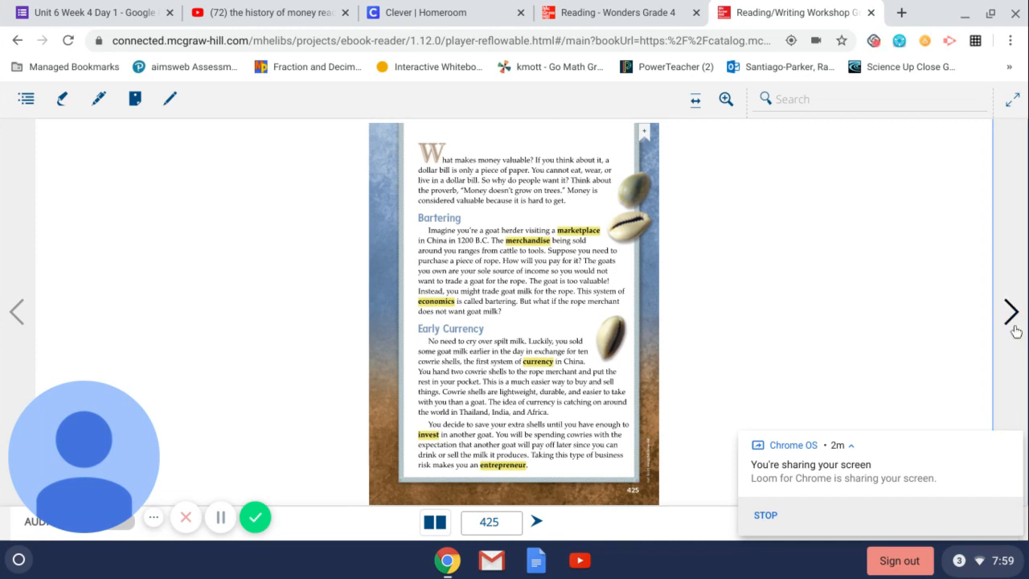
Go from page 425 to page 426, showing New Kinds of Currency and the money-terms glossary.
left_click(1011, 312)
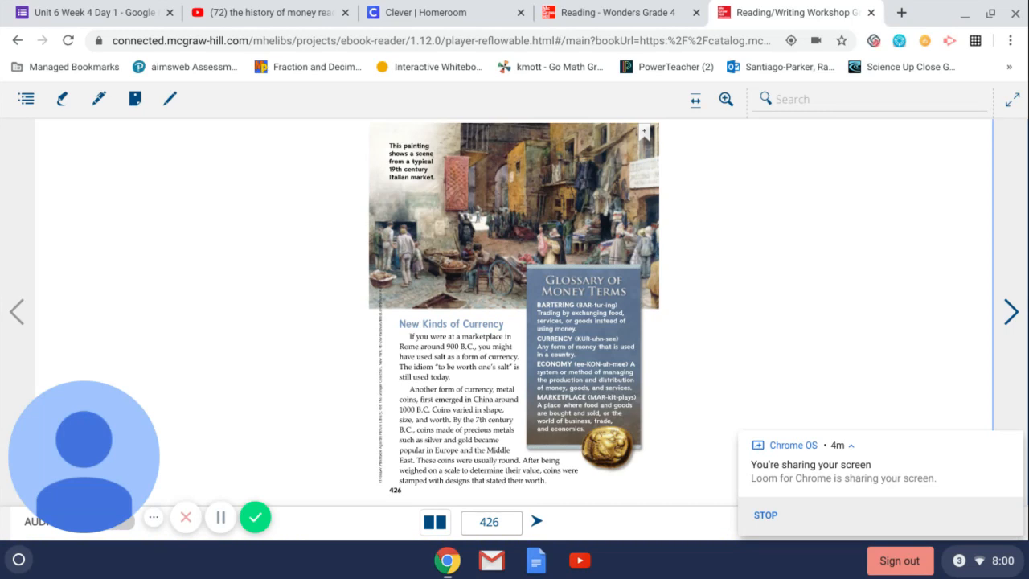
mouse_move(1016, 332)
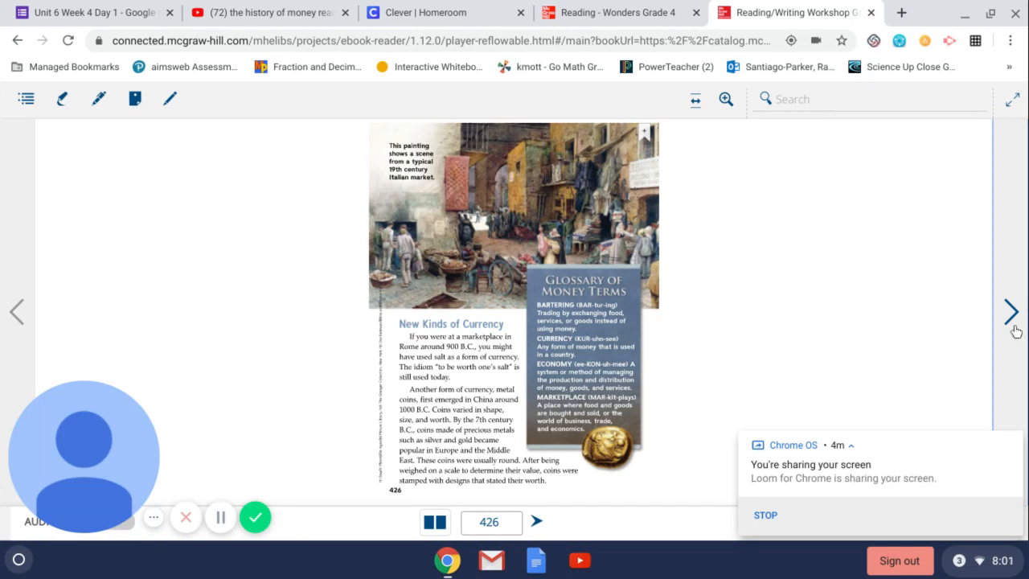